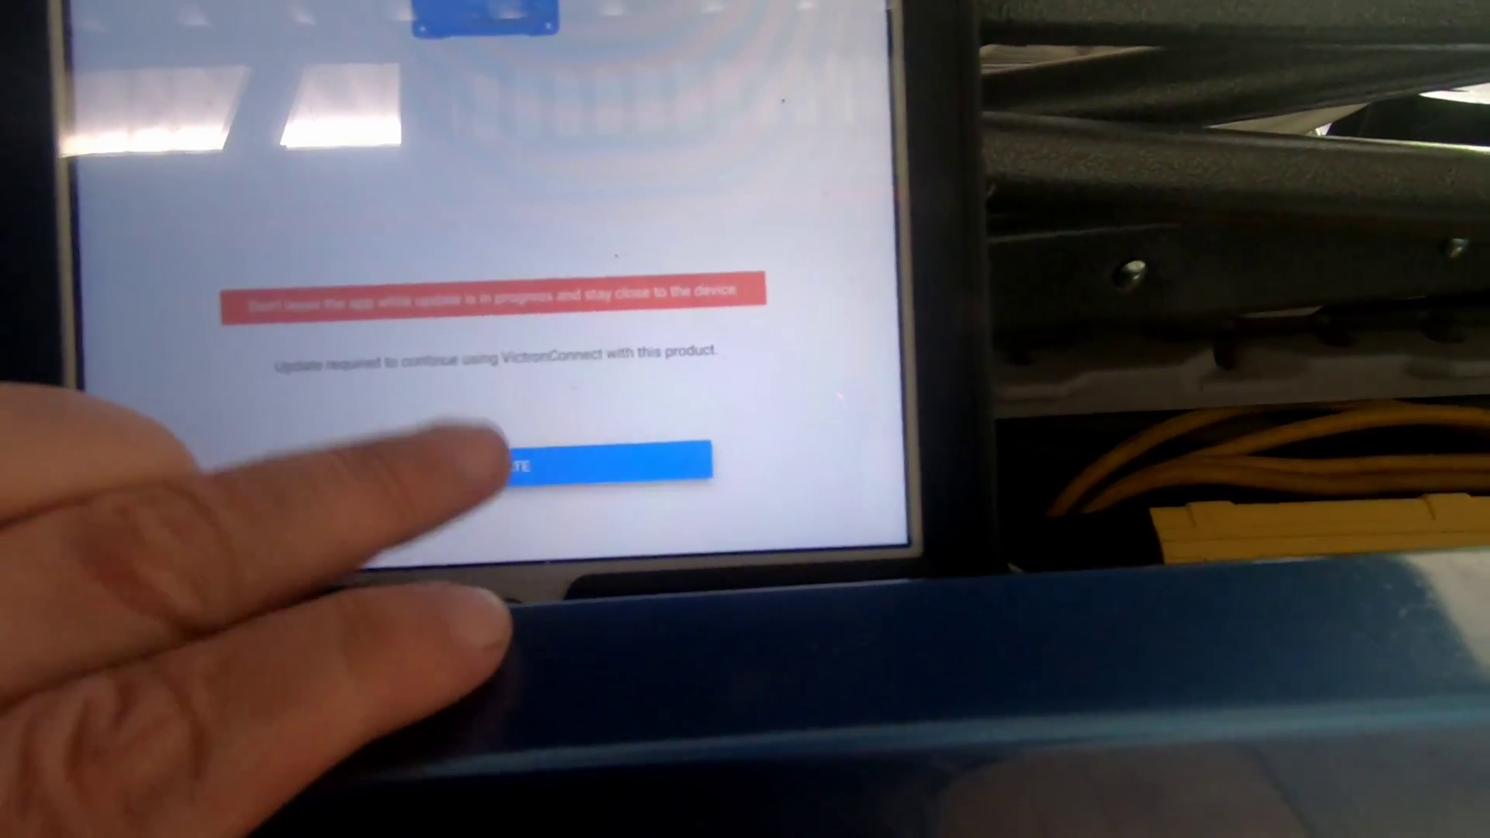
Step: Start the required firmware update so the progress bar begins advancing at a few percent
click(581, 465)
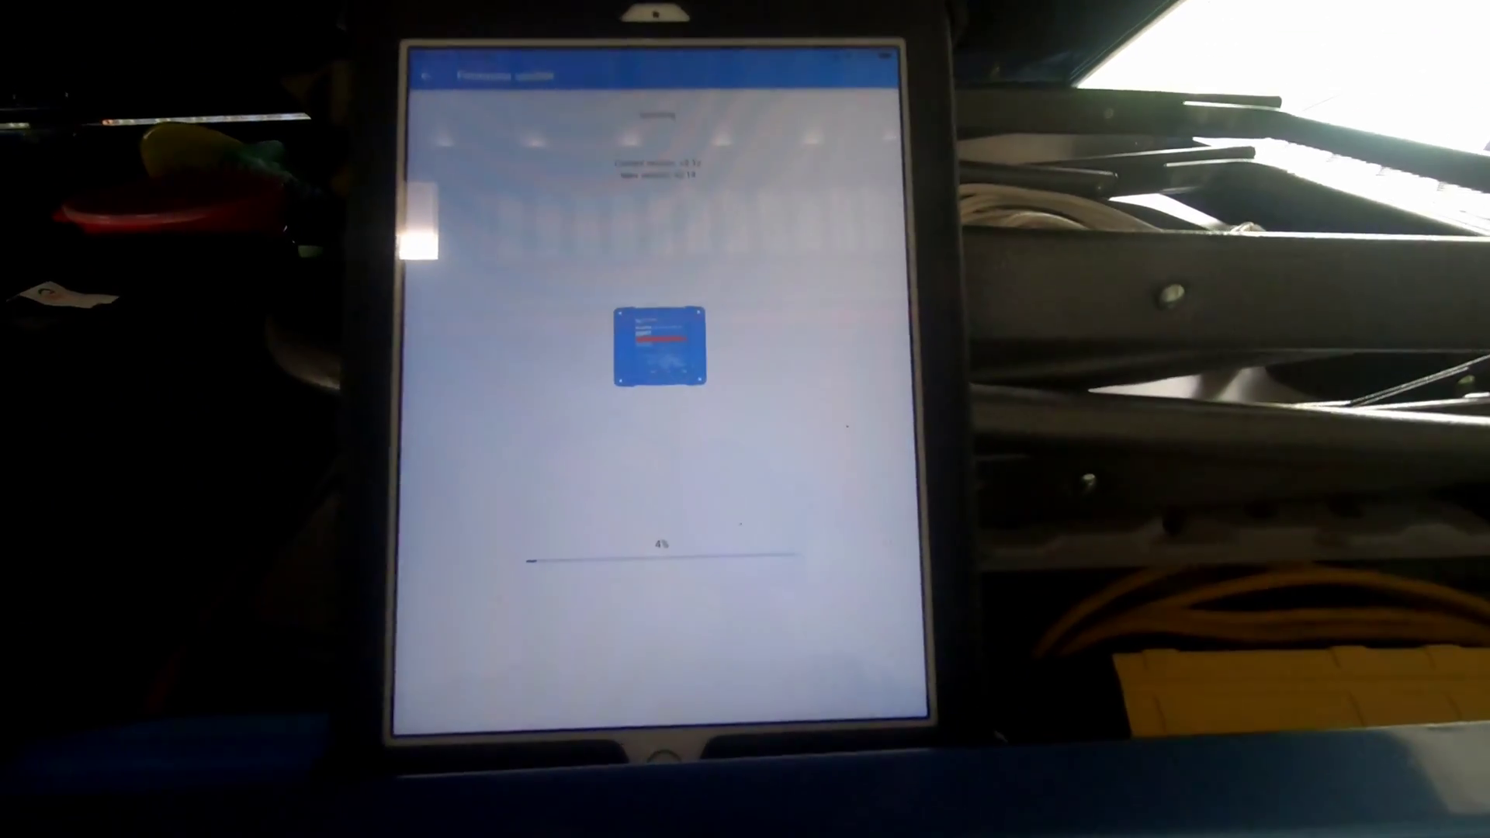